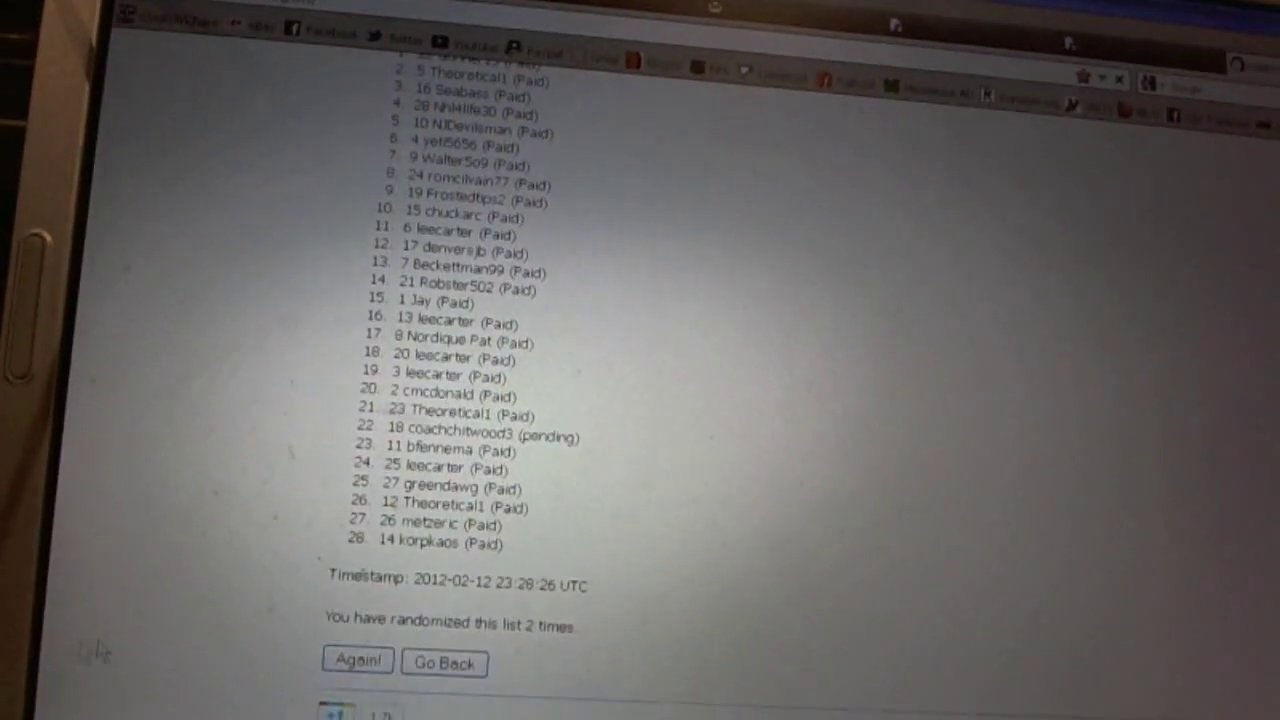
Step: Reshuffle the 28-name list four more times (third through sixth shuffles), ending on the final draft order
{"action": "left_click", "coordinate": [356, 662]}
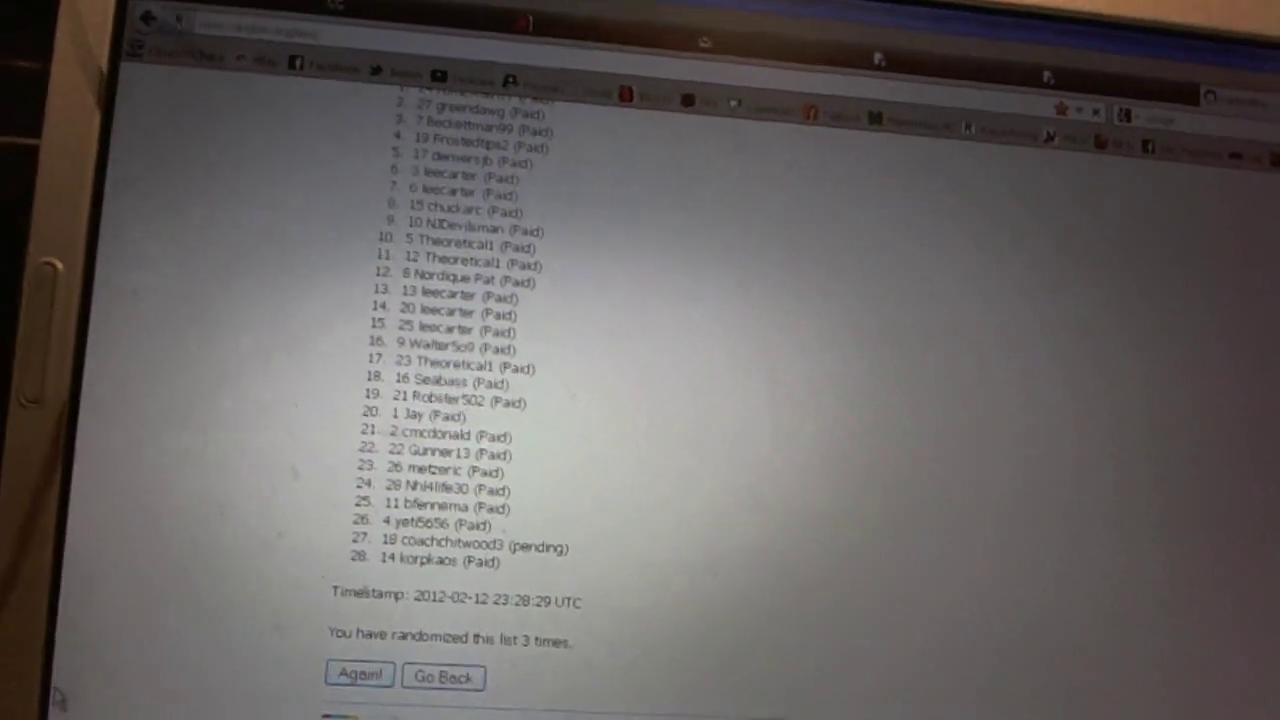
{"action": "left_click", "coordinate": [358, 676]}
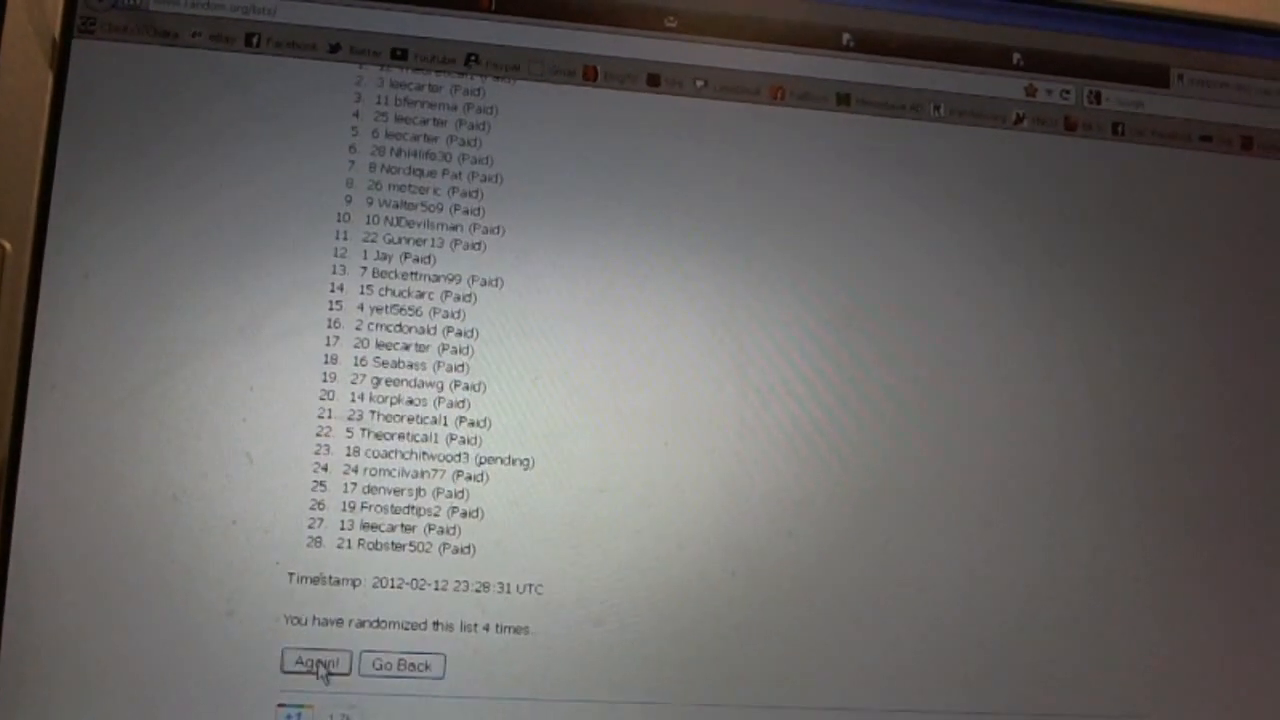
{"action": "left_click", "coordinate": [316, 664]}
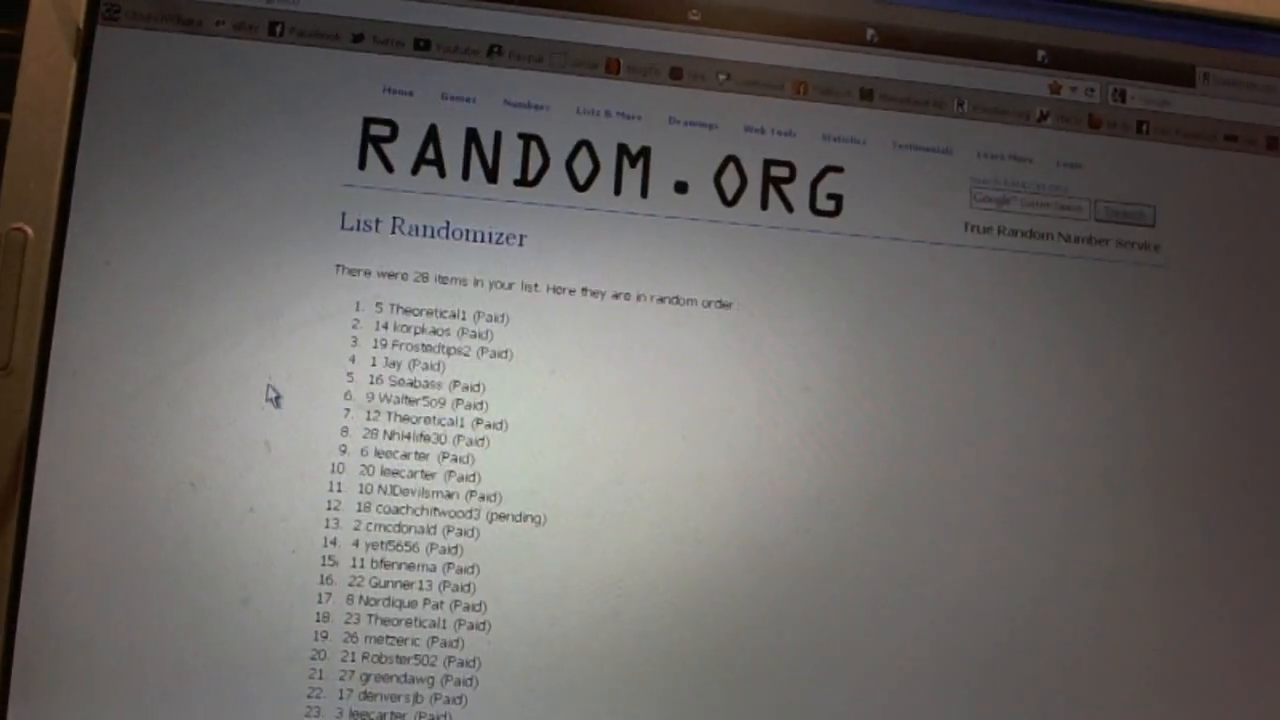
{"action": "scroll", "scroll_direction": "down", "scroll_amount": 3}
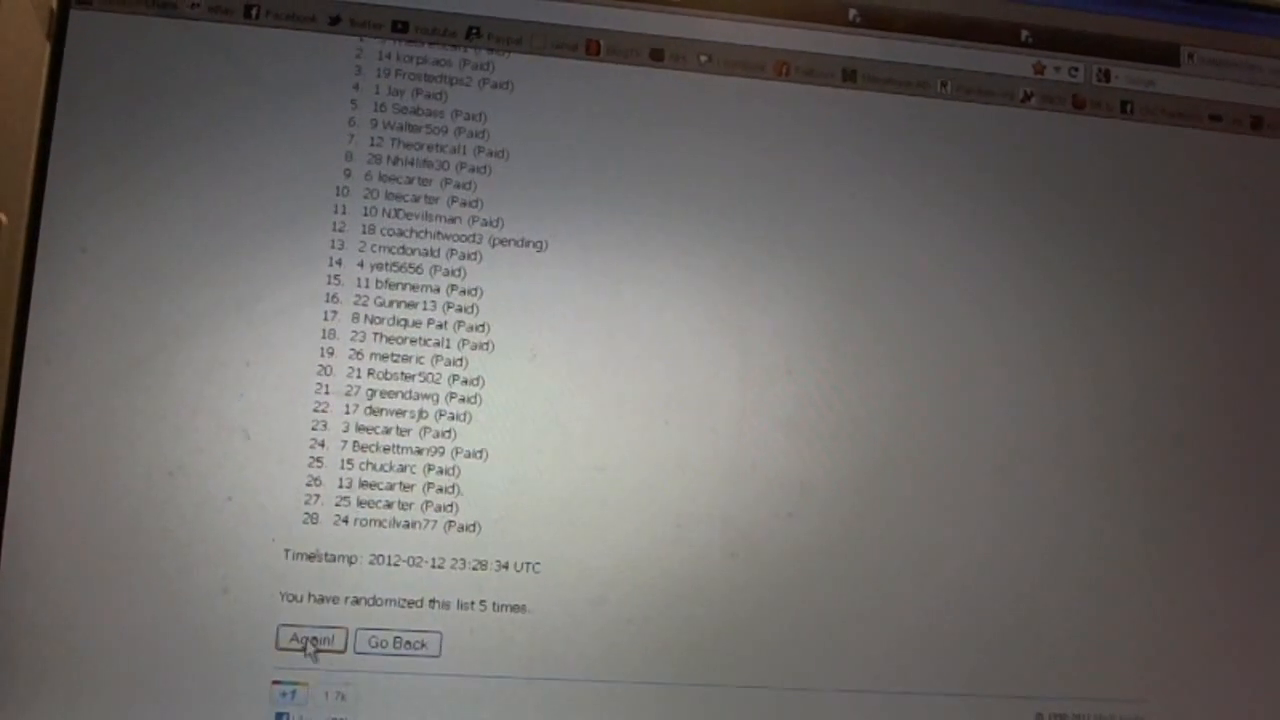
{"action": "left_click", "coordinate": [318, 642]}
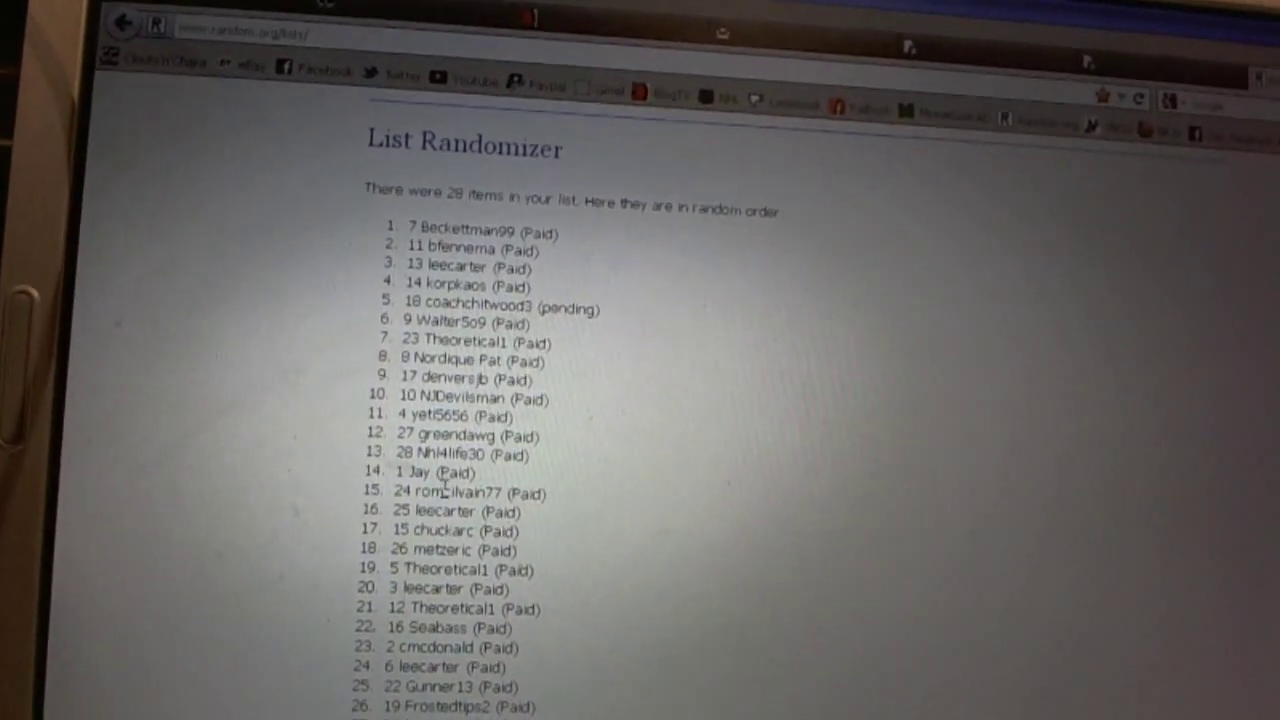
{"action": "scroll", "scroll_direction": "down", "scroll_amount": 3}
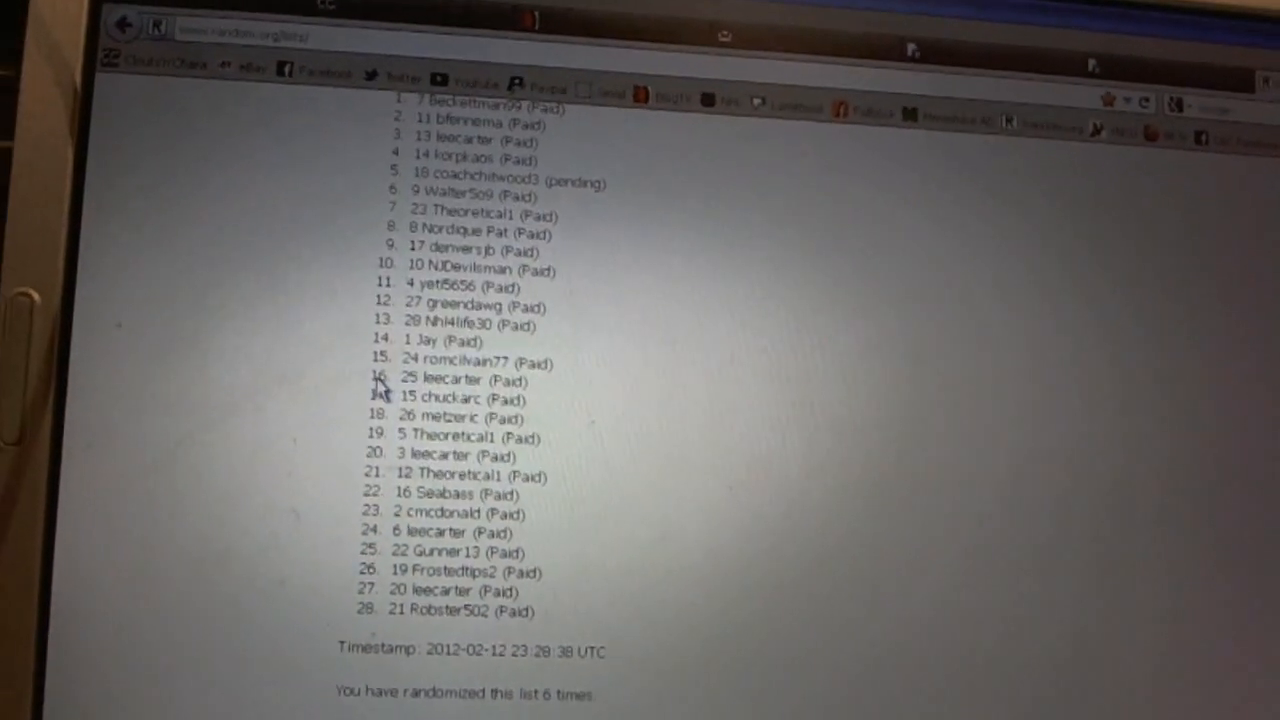